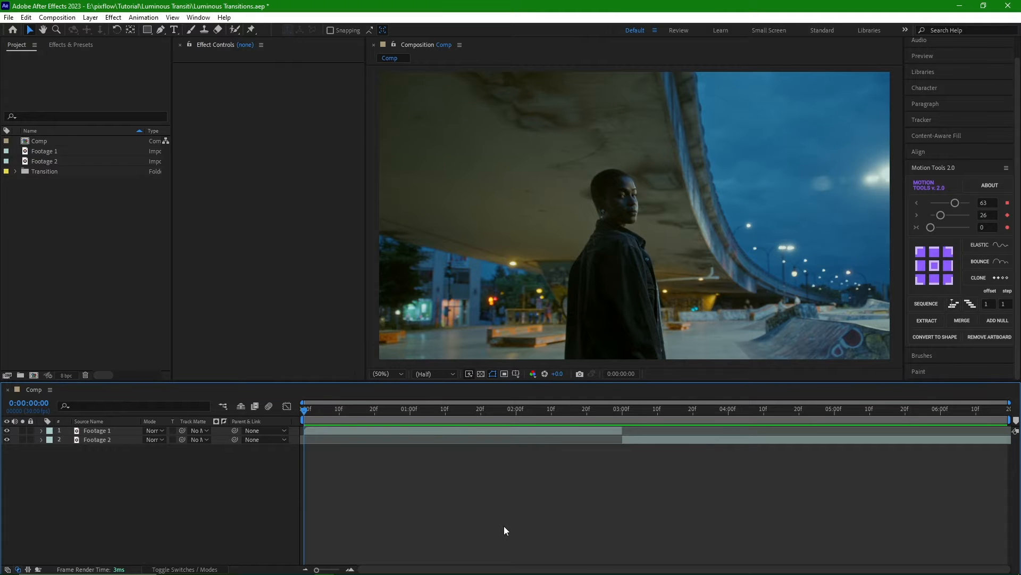
Open the Pixflow Luminous Transitions 2K folder showing the four transition categories
{"action": "left_click", "coordinate": [386, 409]}
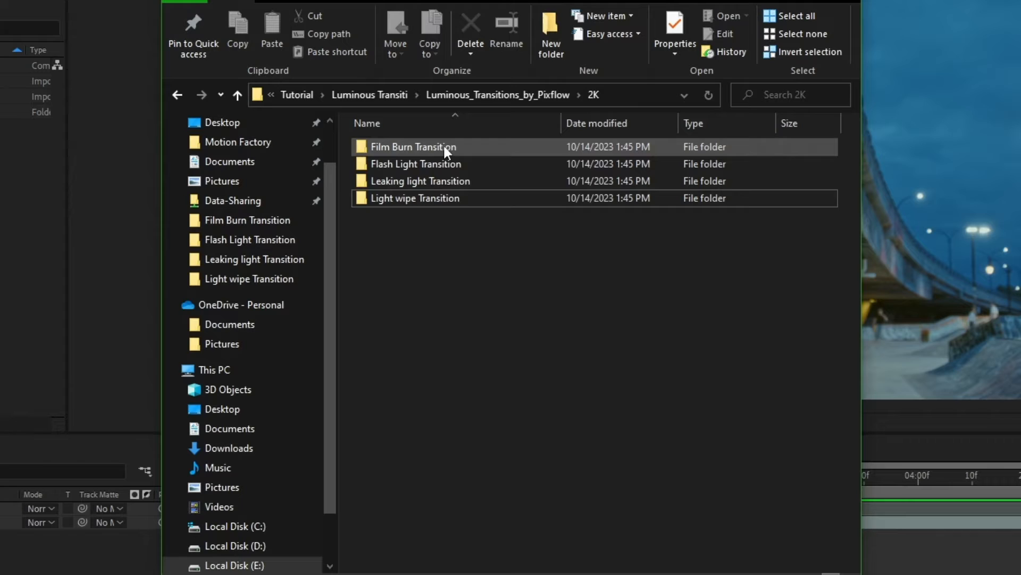
Browse the Film Burn and Flash Light folders, then open Leaking light Transition
{"action": "double_click", "coordinate": [413, 147]}
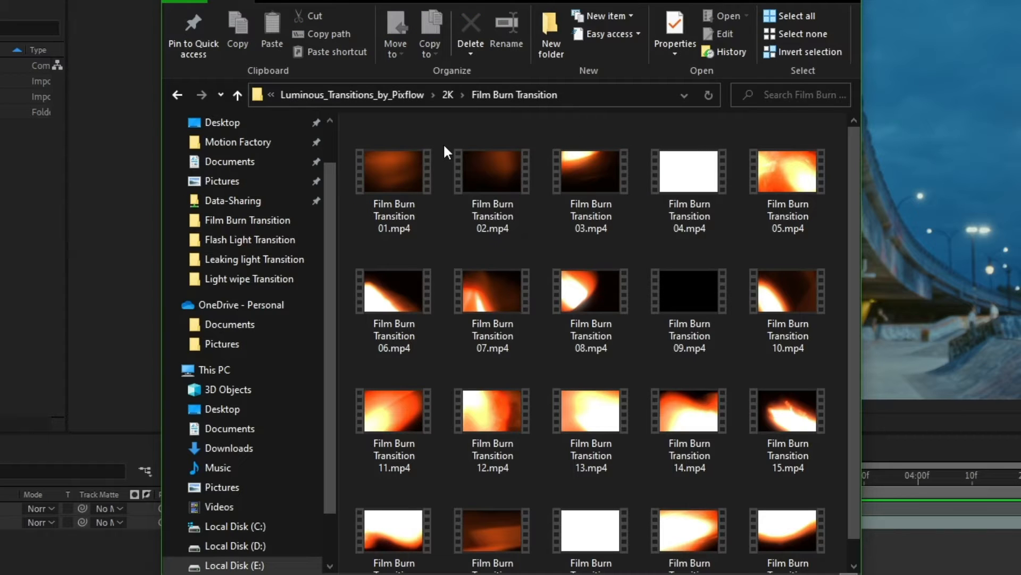
{"action": "scroll", "scroll_direction": "down", "scroll_amount": 3}
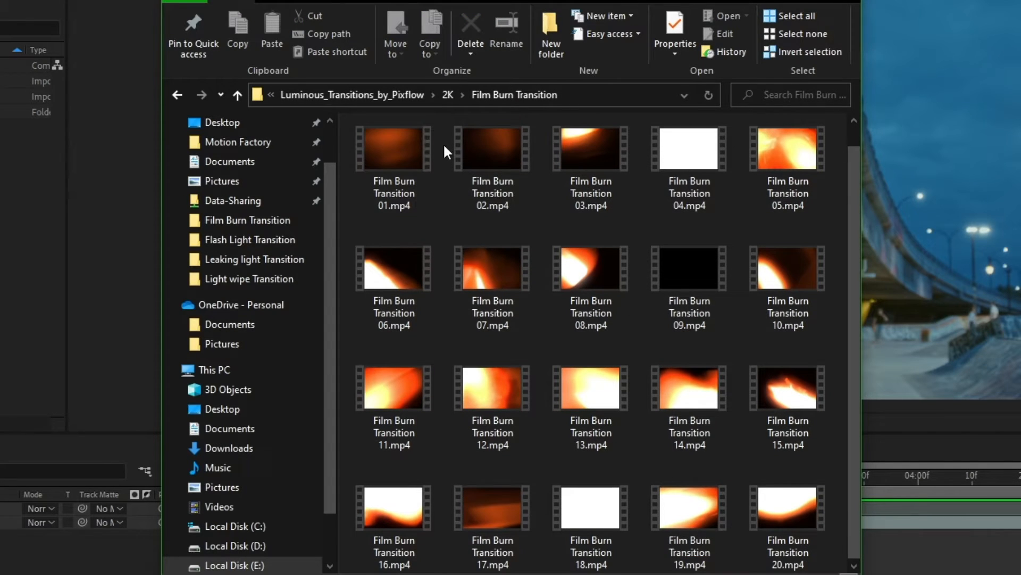
{"action": "left_click", "coordinate": [237, 95]}
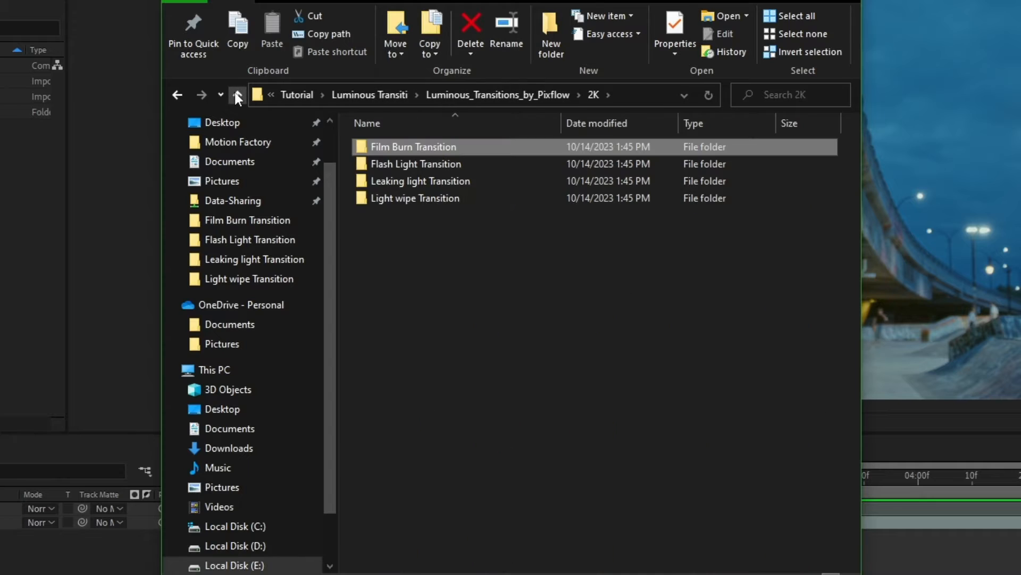
{"action": "double_click", "coordinate": [416, 163]}
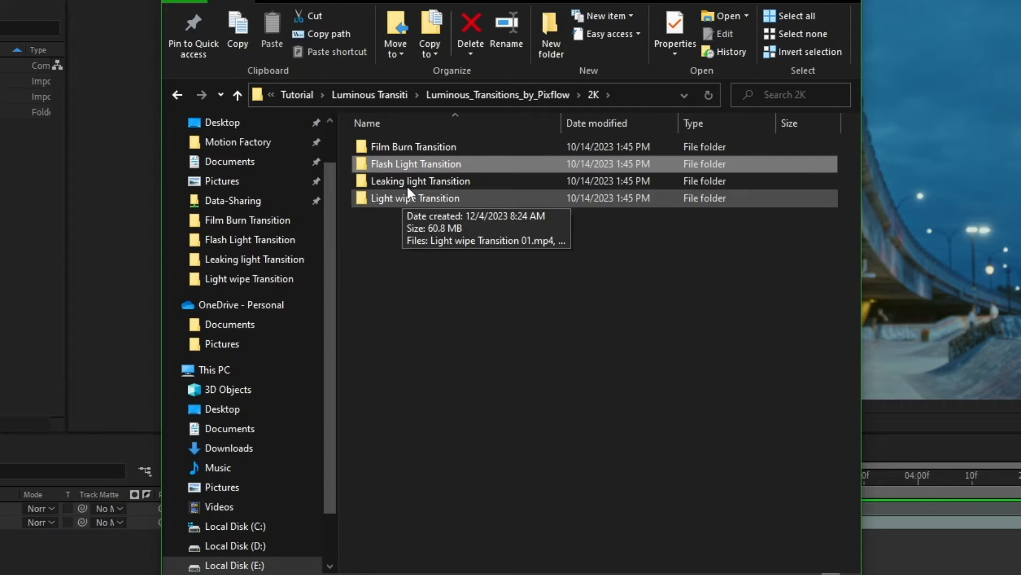
{"action": "double_click", "coordinate": [421, 181]}
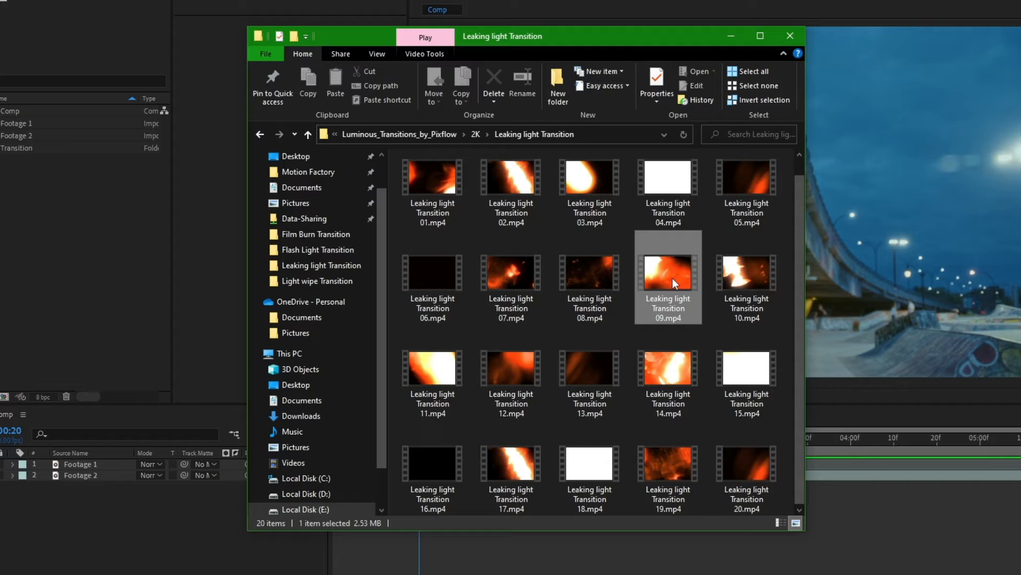
Browse Light wipe Transition, select clip 09, and return to After Effects
{"action": "double_click", "coordinate": [668, 272]}
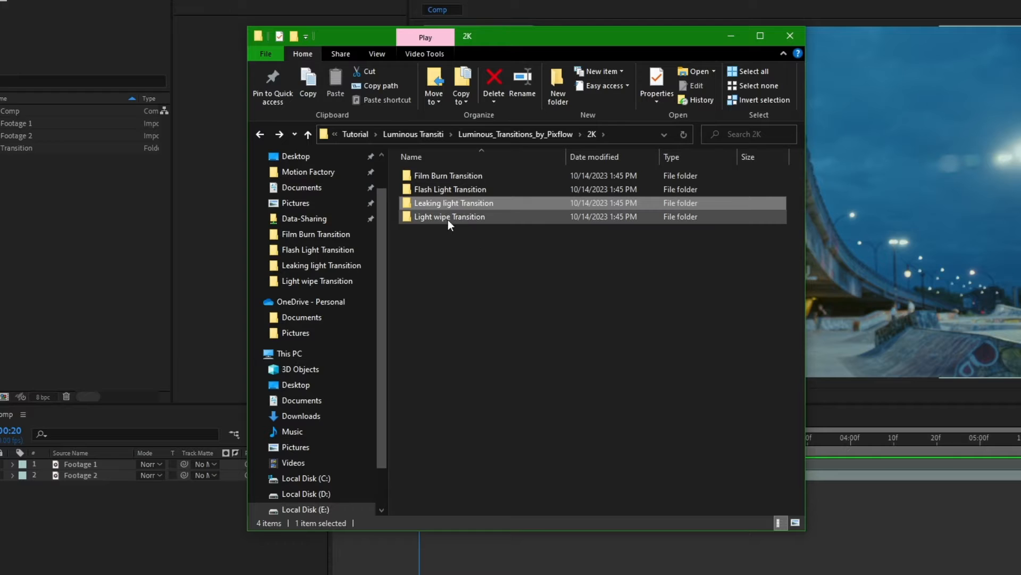
{"action": "double_click", "coordinate": [449, 216]}
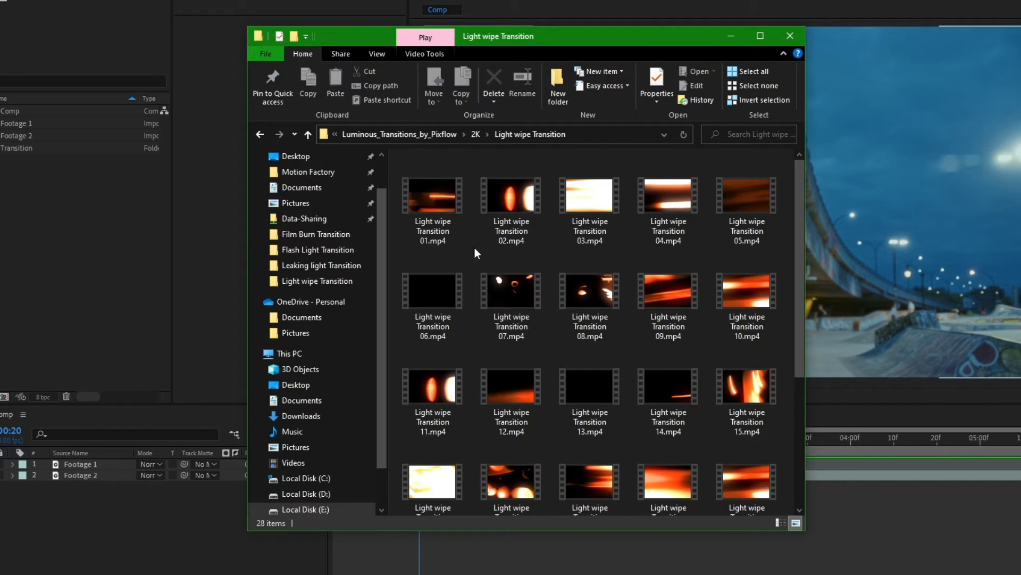
{"action": "left_click", "coordinate": [668, 292]}
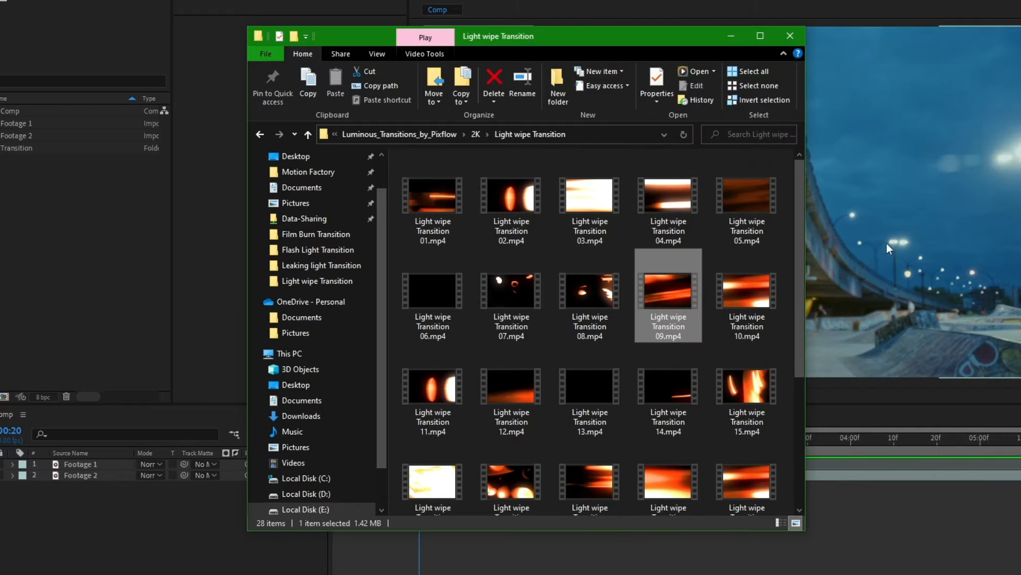
{"action": "scroll", "scroll_direction": "down", "scroll_amount": 3}
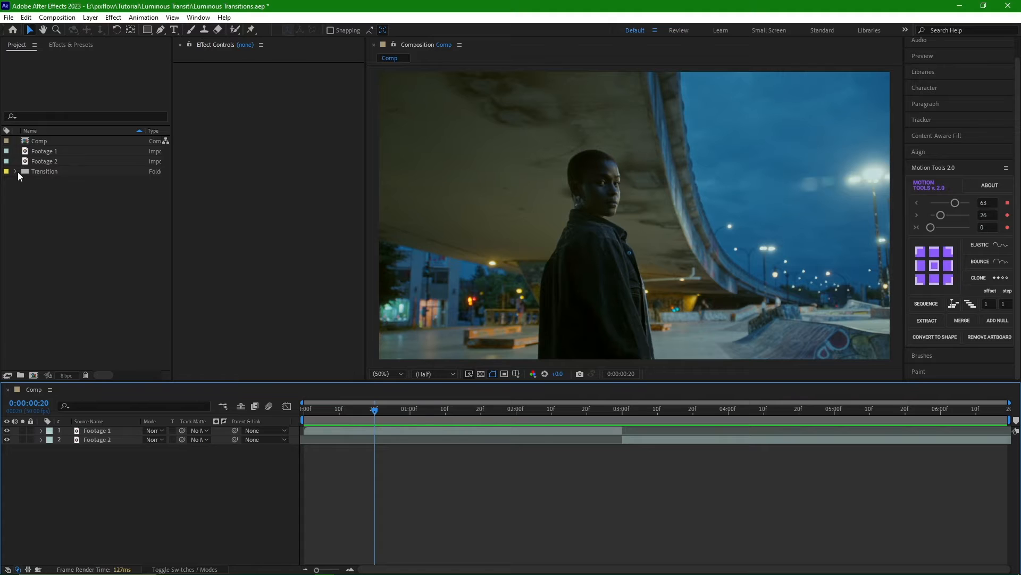
Drag Film Burn Transition 15.mp4 from the Transition folder above the footage layers
{"action": "left_click", "coordinate": [16, 170]}
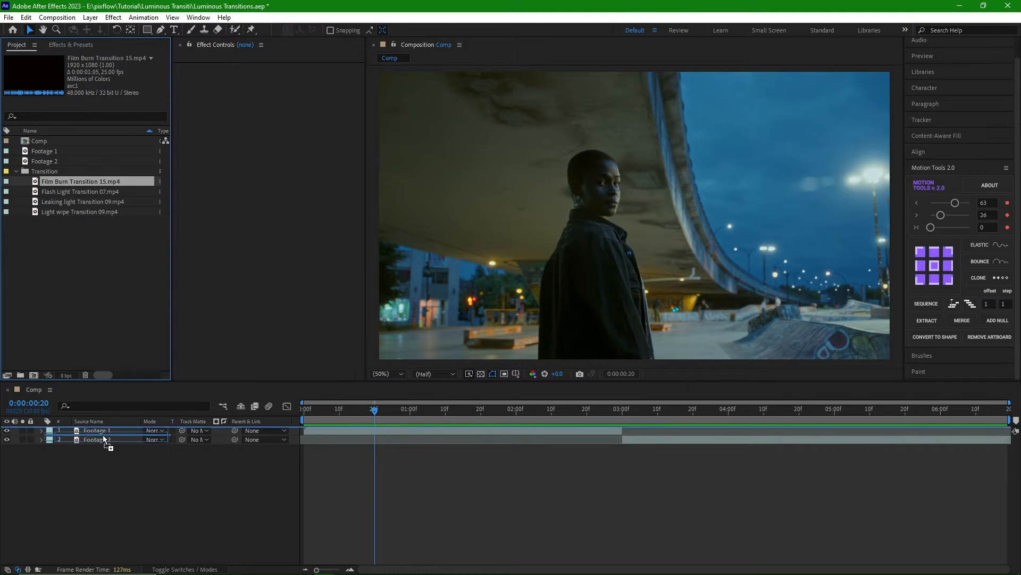
{"action": "left_click_drag", "start_coordinate": [81, 181], "coordinate": [104, 430]}
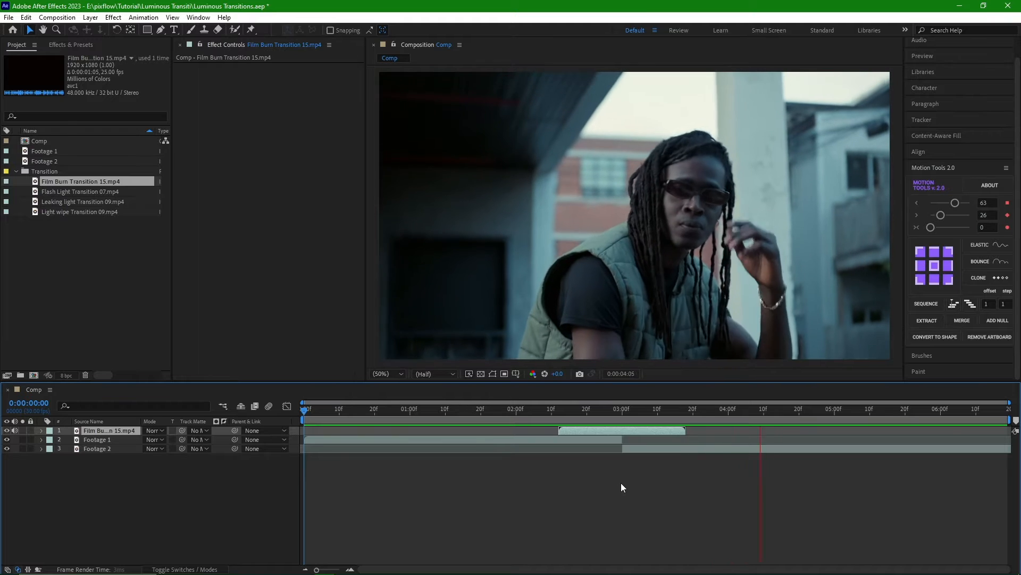
{"action": "left_click", "coordinate": [522, 409]}
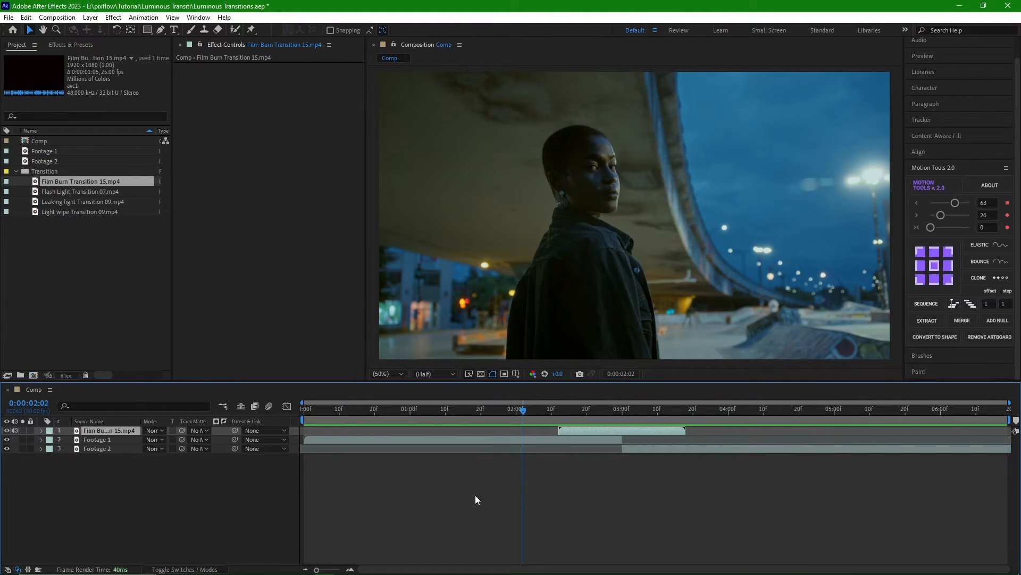
{"action": "left_click", "coordinate": [153, 430]}
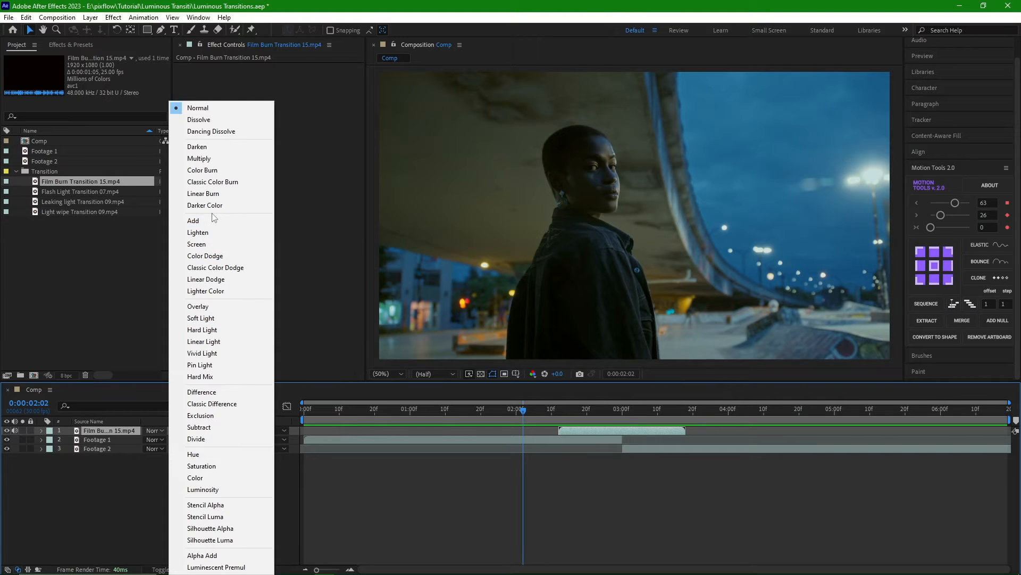
{"action": "mouse_move", "coordinate": [196, 244]}
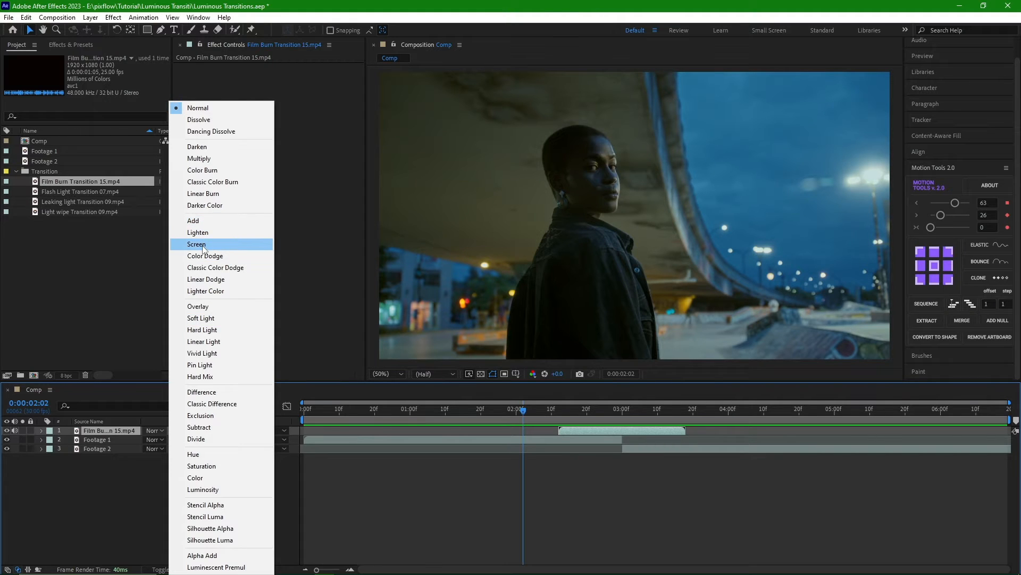
Set the Film Burn Transition 15 layer to Screen and preview at one second
{"action": "left_click", "coordinate": [196, 244]}
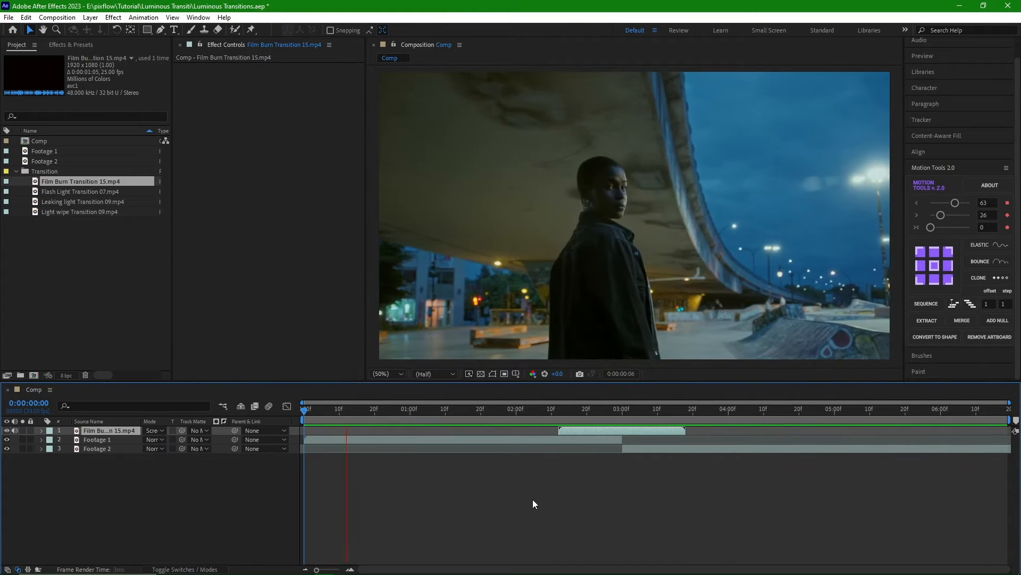
{"action": "left_click", "coordinate": [419, 409]}
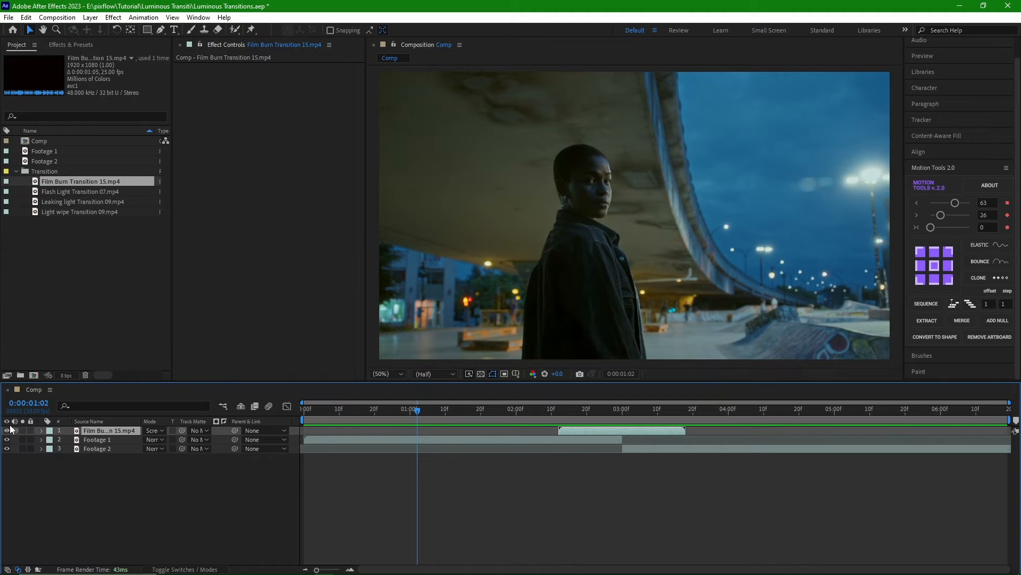
Set Flash Light Transition 07 above Film Burn to Screen mode and scrub the transition
{"action": "left_click", "coordinate": [79, 191]}
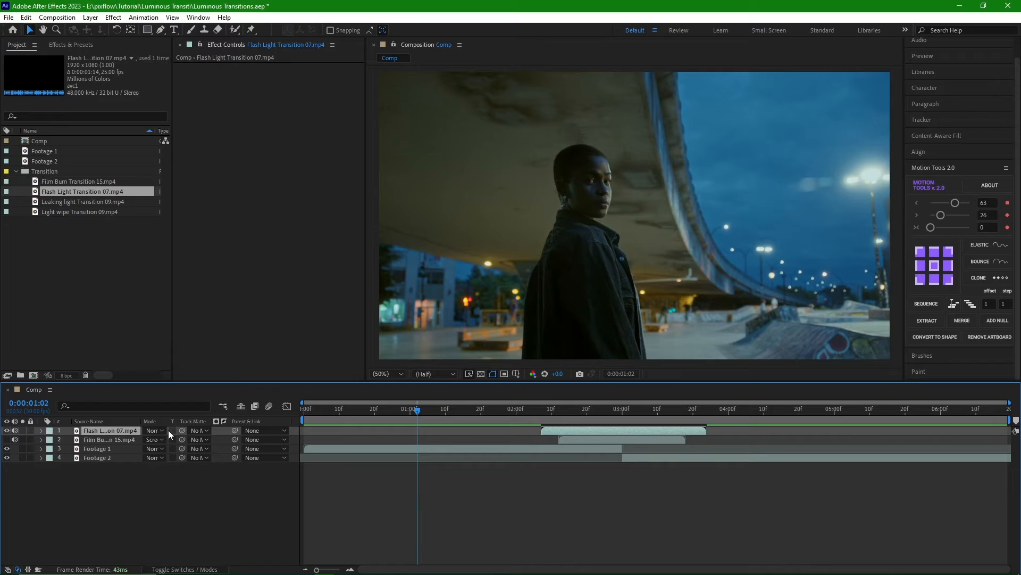
{"action": "left_click", "coordinate": [153, 430]}
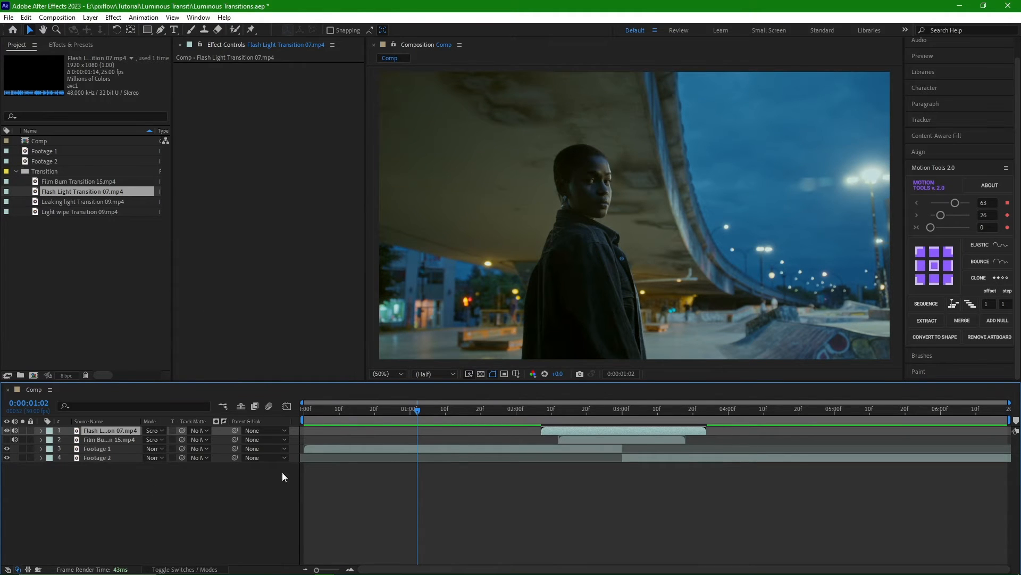
{"action": "left_click", "coordinate": [538, 409]}
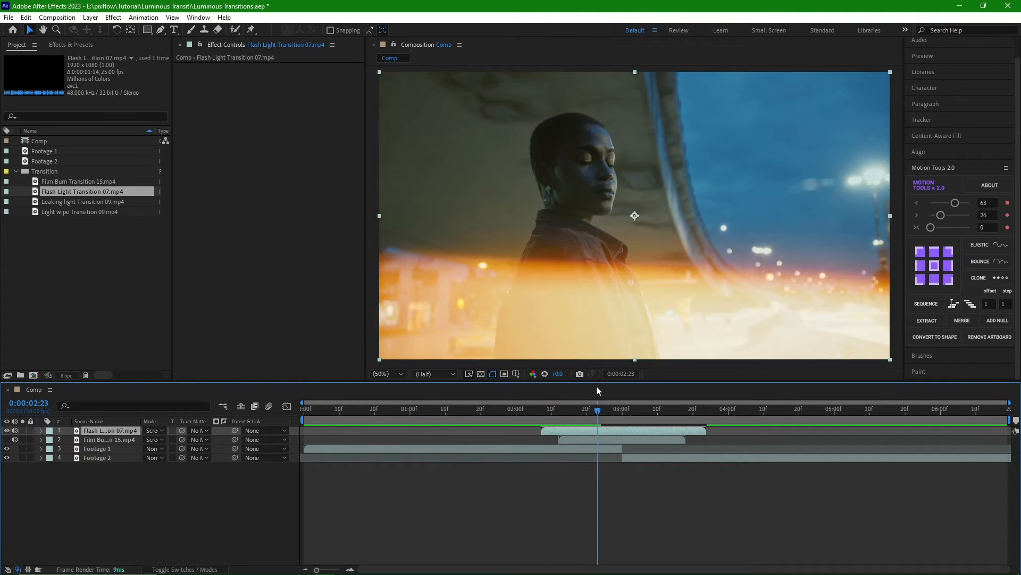
{"action": "left_click", "coordinate": [649, 409]}
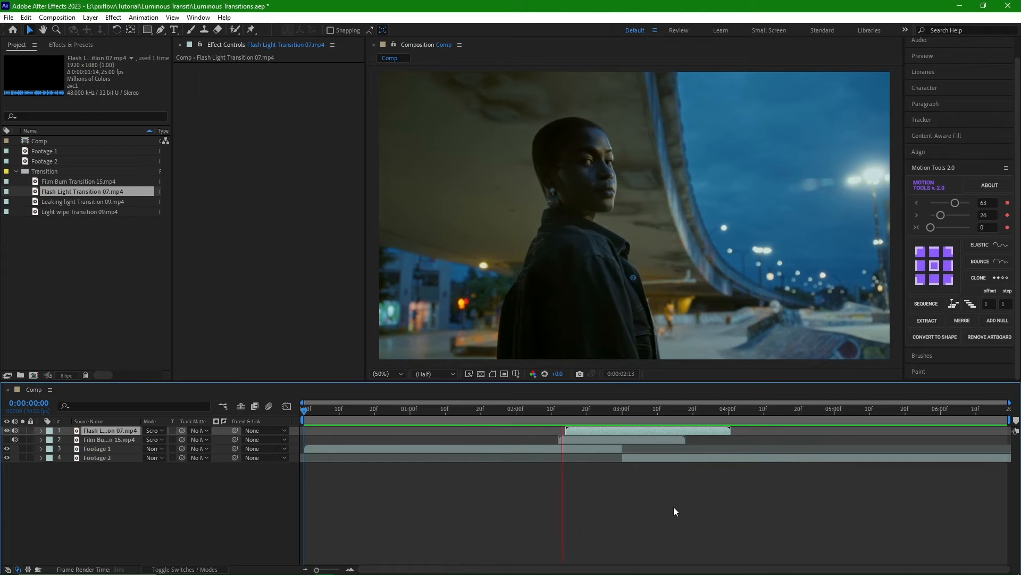
Clear the layer selection so the comp shows only Footage 1 and Footage 2
{"action": "left_click", "coordinate": [743, 411]}
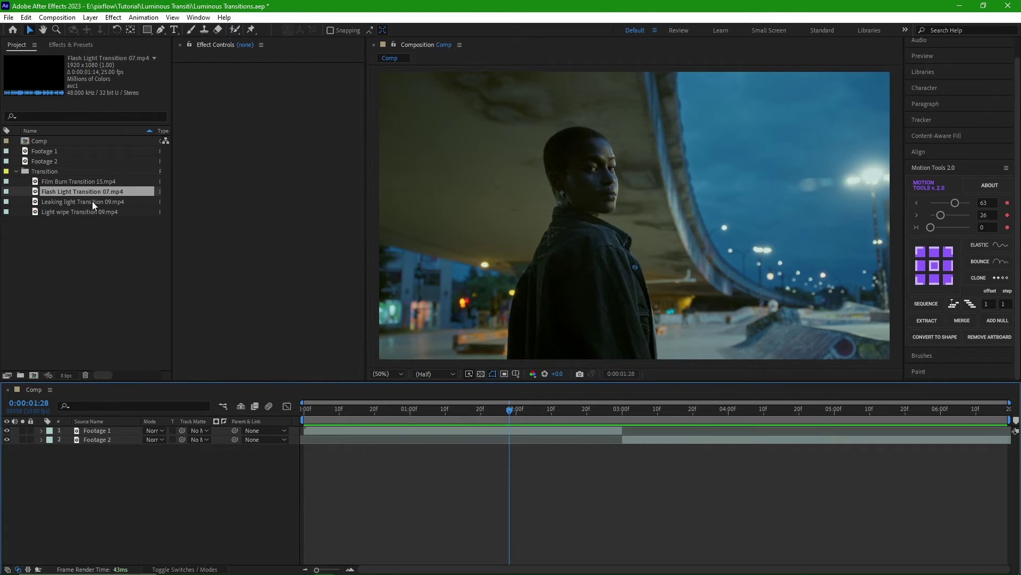
{"action": "left_click", "coordinate": [82, 201]}
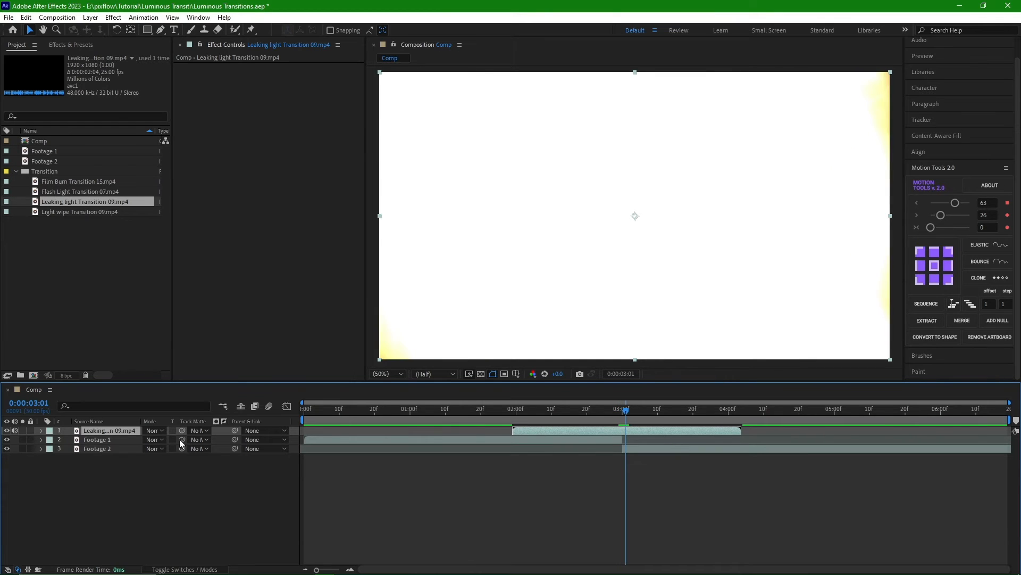
{"action": "left_click", "coordinate": [154, 430]}
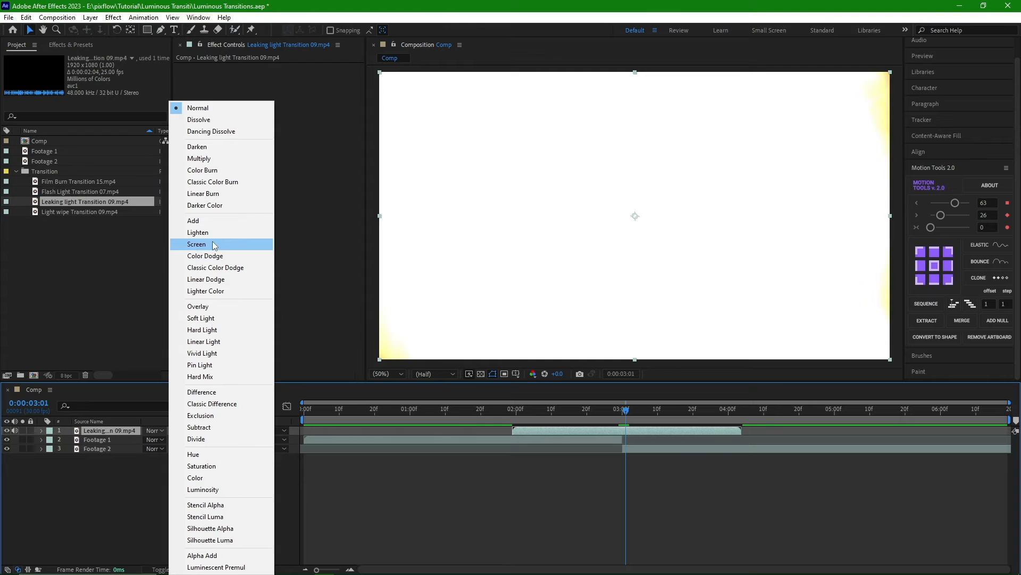
{"action": "left_click", "coordinate": [196, 243]}
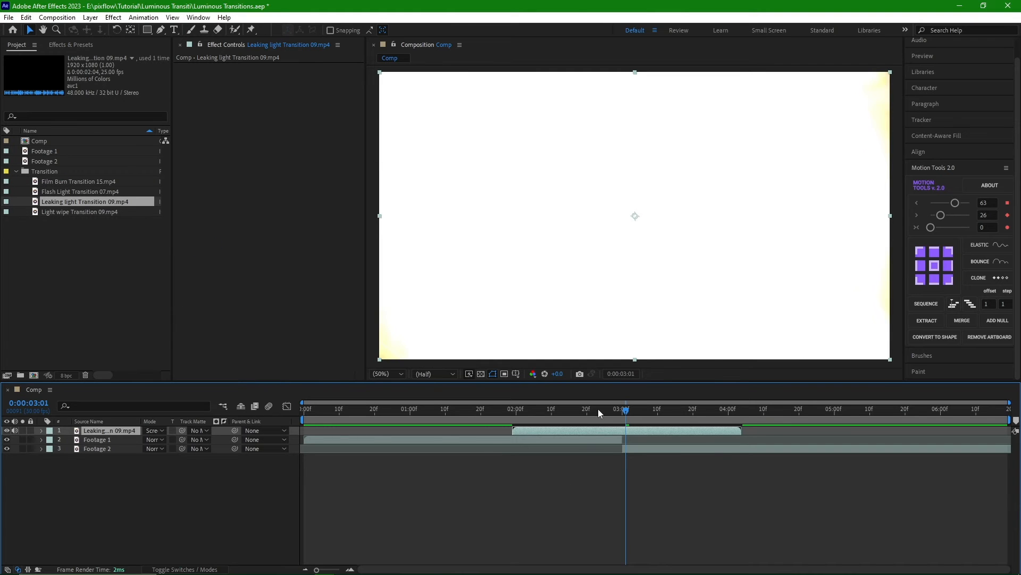
{"action": "left_click", "coordinate": [347, 409]}
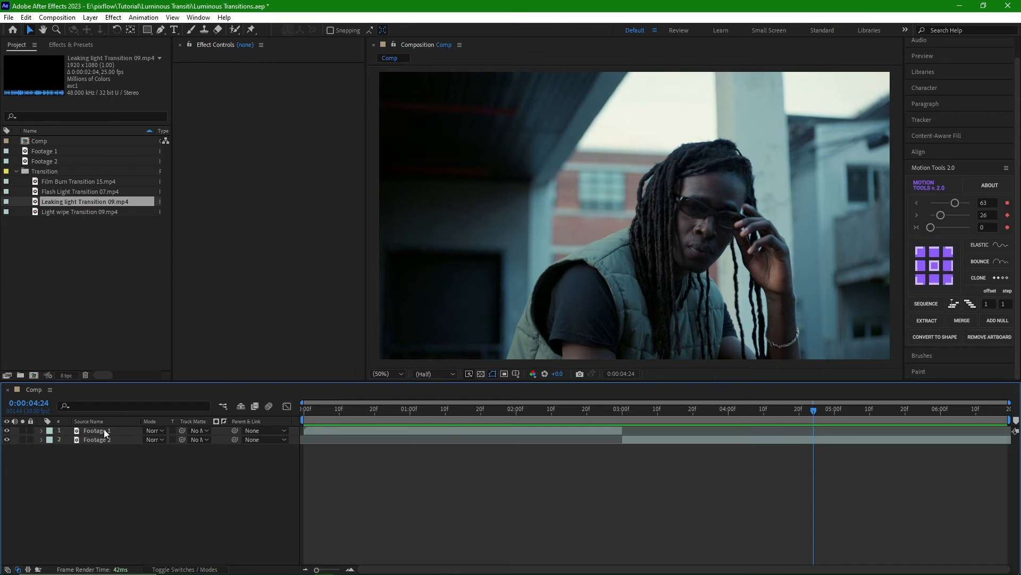
Slide Light wipe Transition 09 over the cut and set it to Screen blending
{"action": "left_click", "coordinate": [79, 211]}
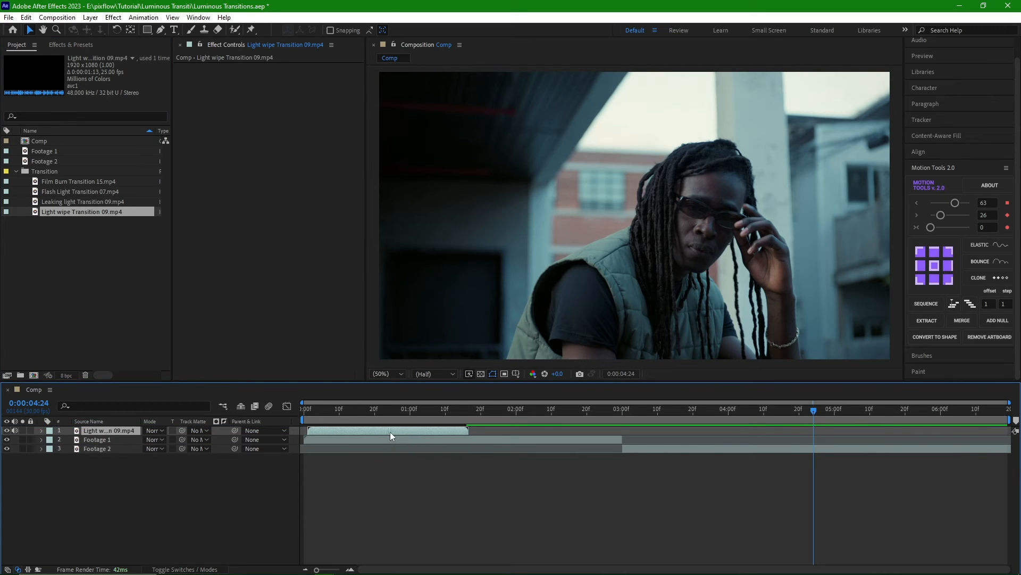
{"action": "left_click_drag", "start_coordinate": [387, 430], "coordinate": [626, 430]}
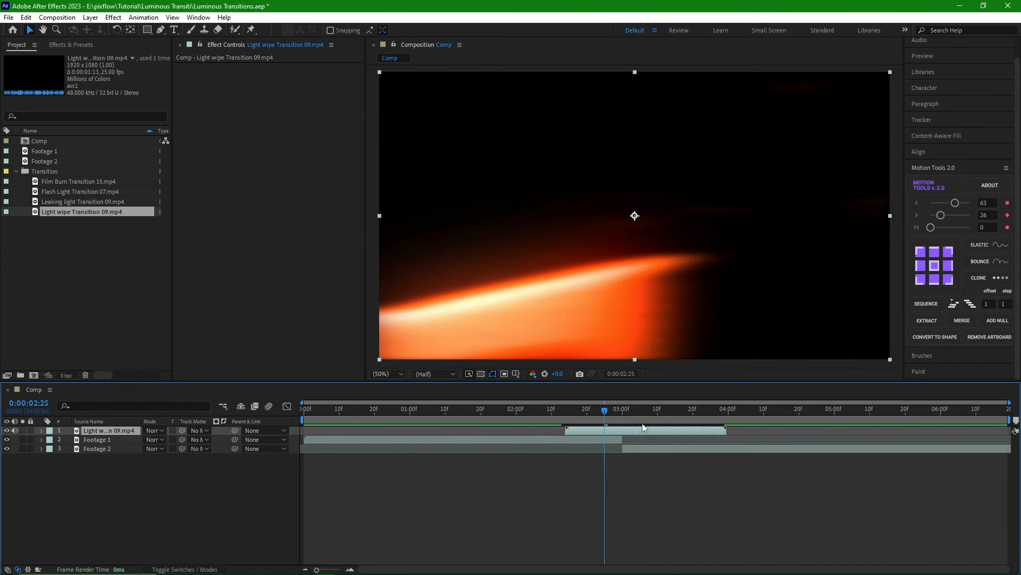
{"action": "left_click", "coordinate": [622, 409]}
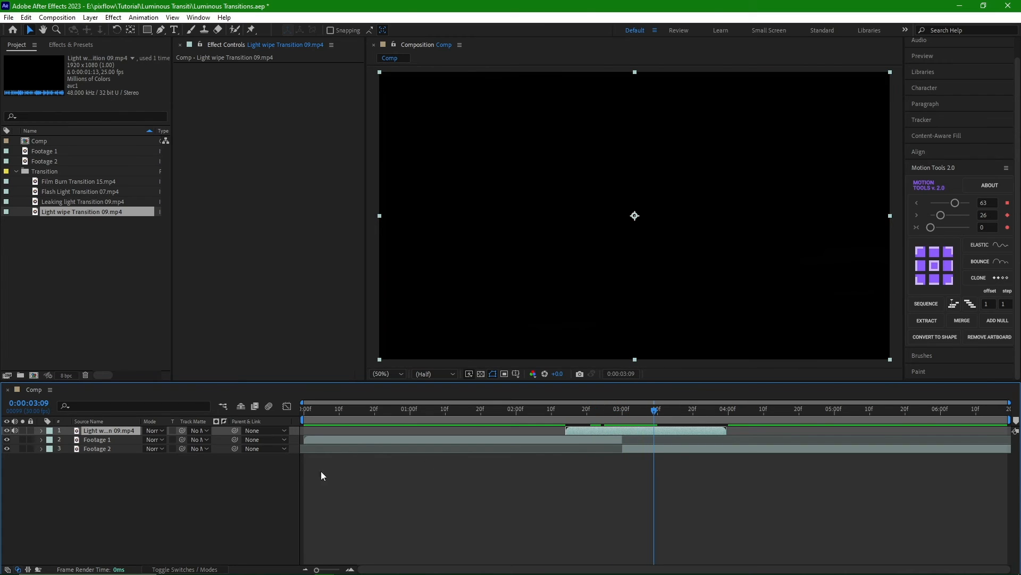
{"action": "left_click", "coordinate": [155, 430]}
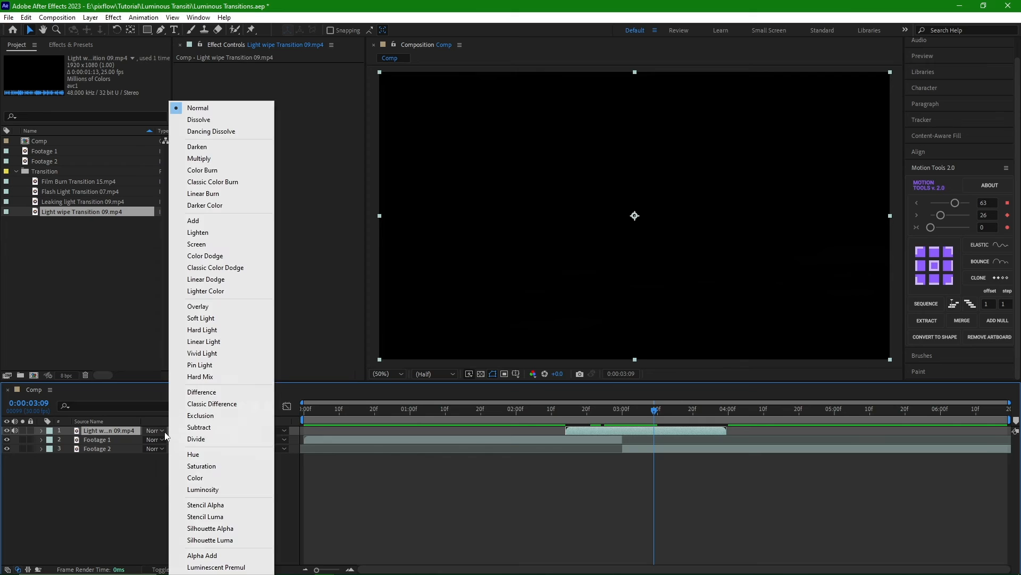
{"action": "mouse_move", "coordinate": [214, 244]}
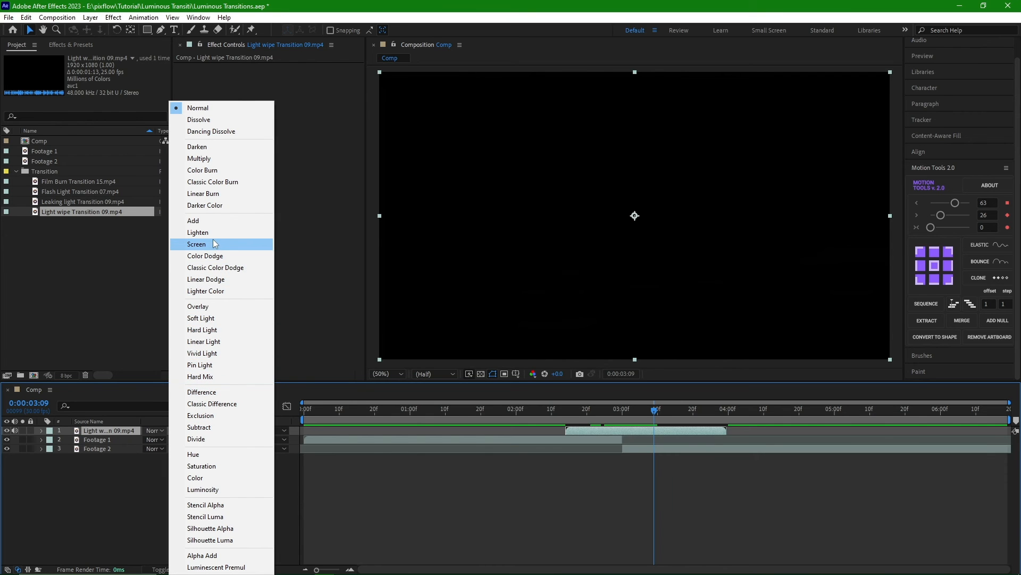
{"action": "left_click", "coordinate": [196, 243]}
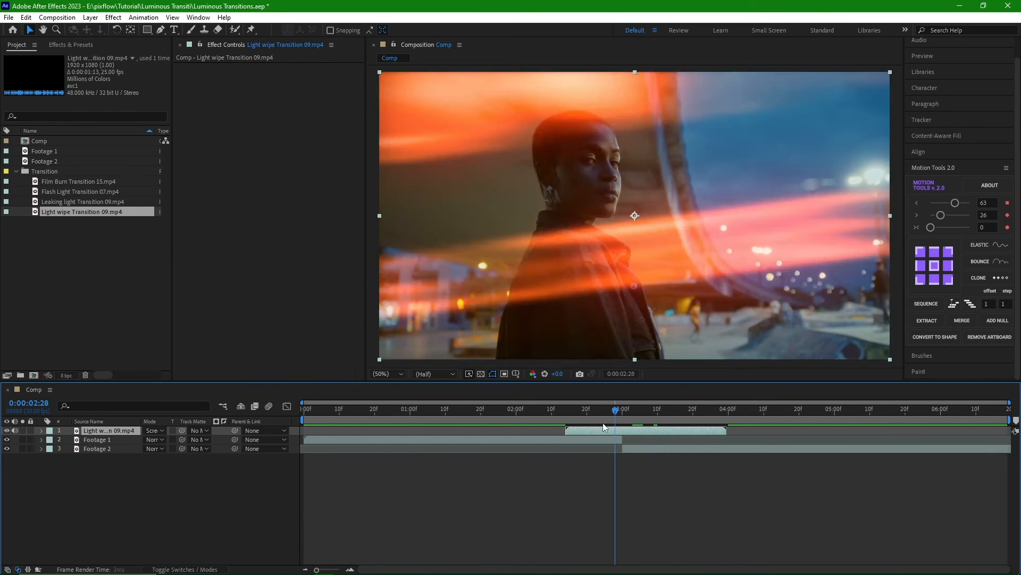
{"action": "left_click", "coordinate": [302, 409]}
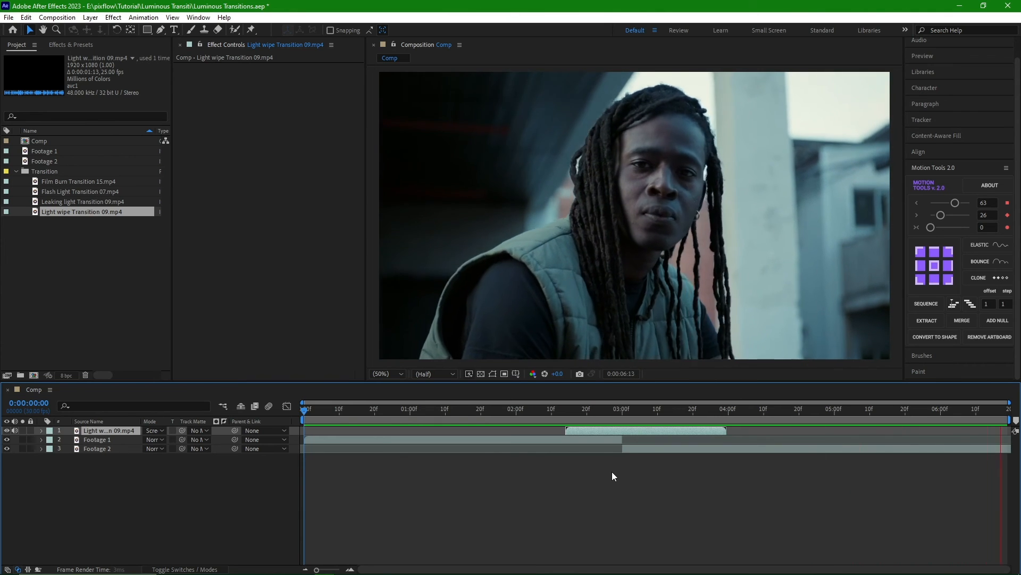
Play the preview and switch the Light wipe Transition 09 layer to Add
{"action": "left_click", "coordinate": [510, 419]}
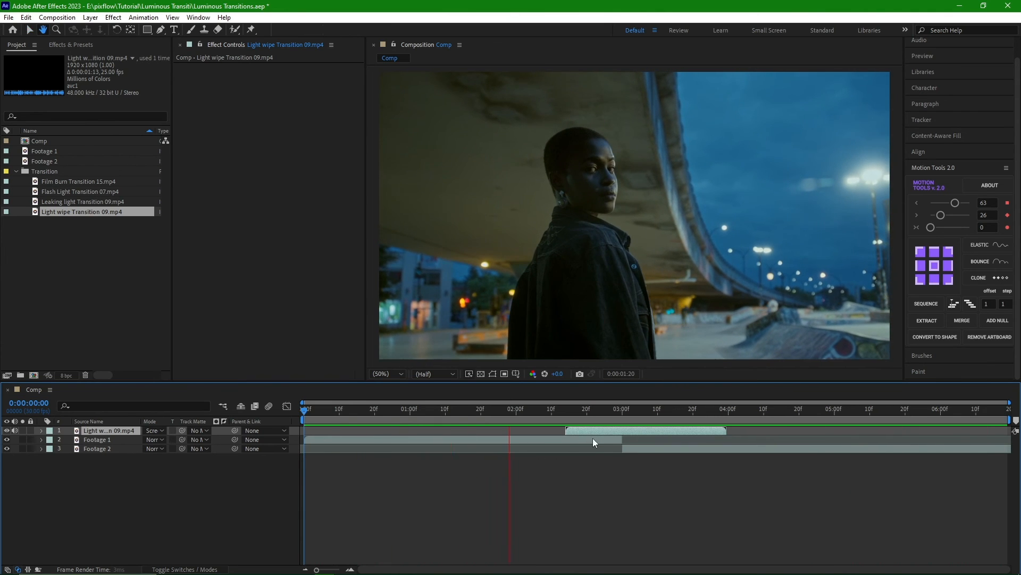
{"action": "left_click", "coordinate": [154, 430]}
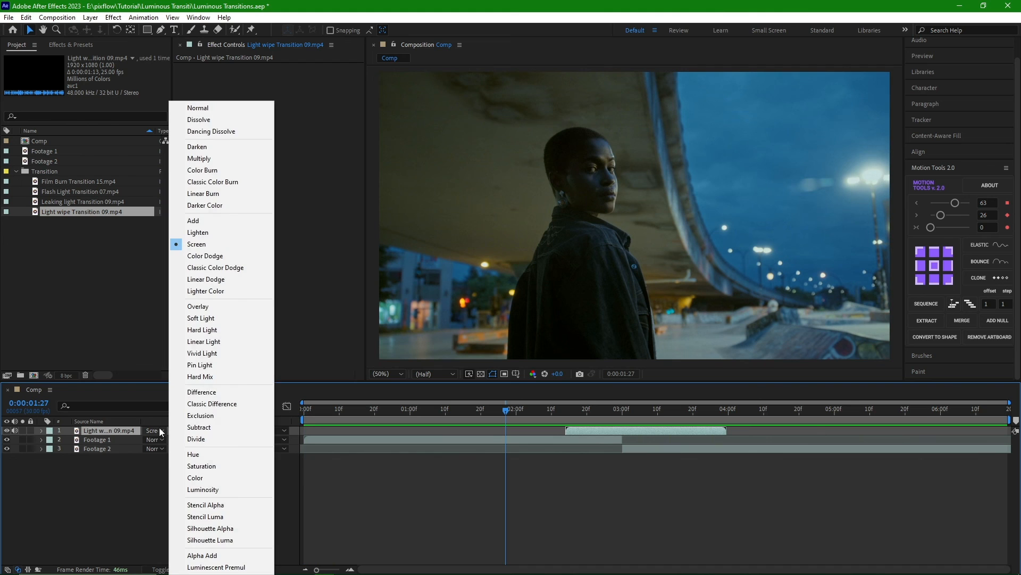
{"action": "left_click", "coordinate": [193, 220]}
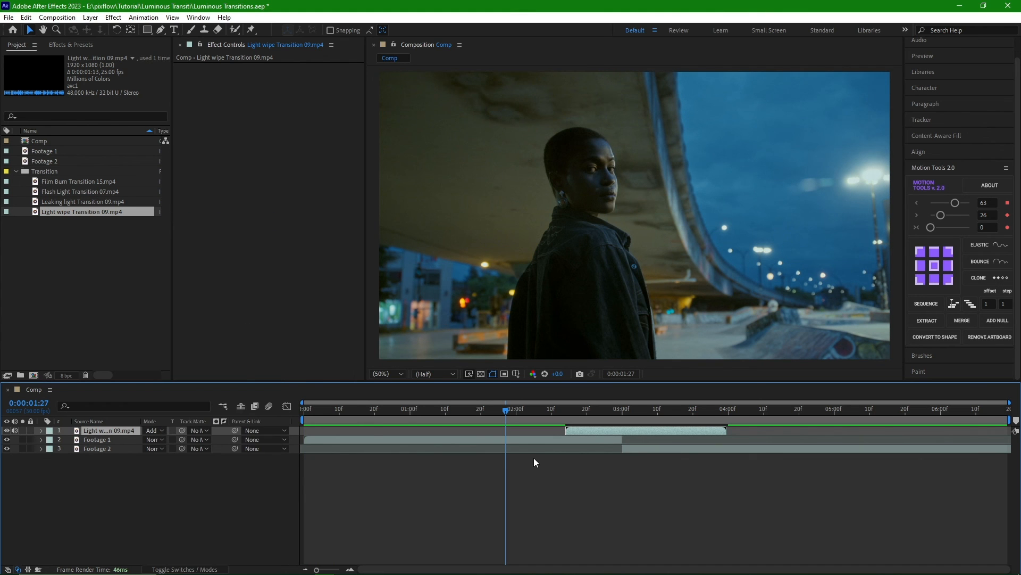